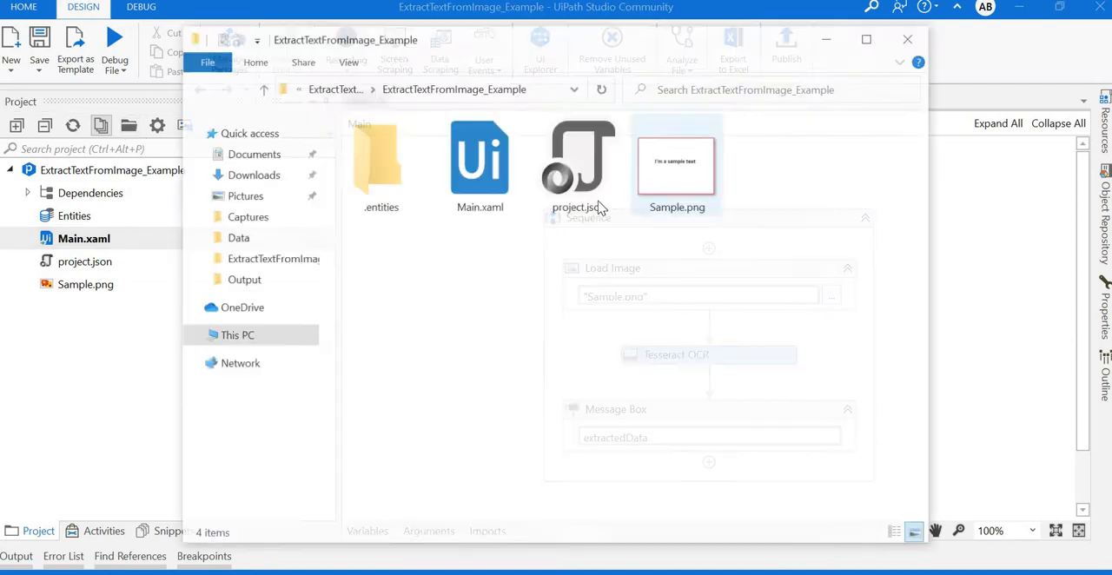
# Step: Open Sample.png from the ExtractTextFromImage_Example project folder to view its sample text
pyautogui.rightClick(677, 160)
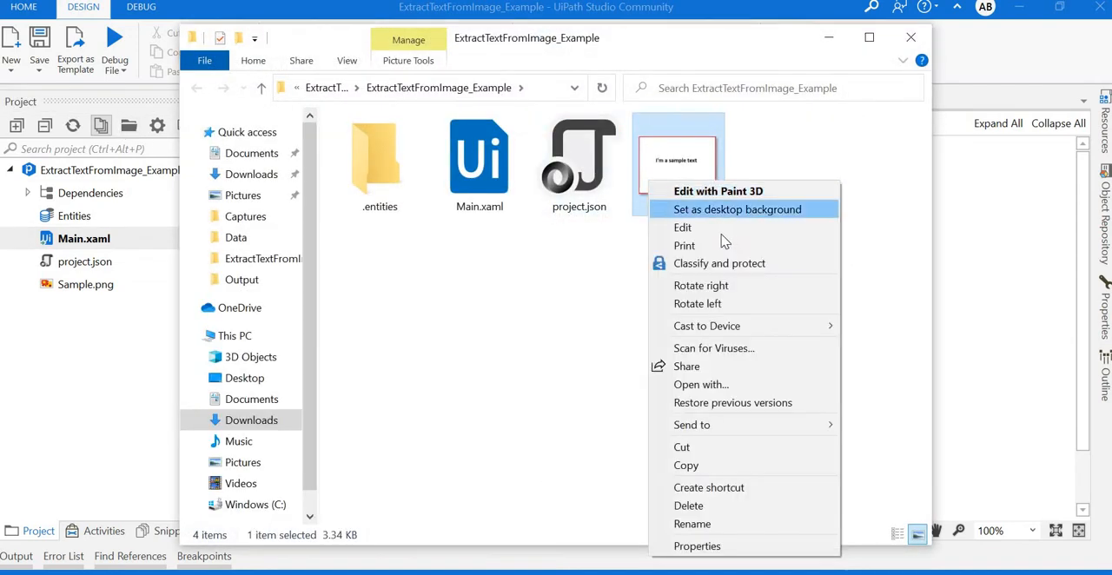
pyautogui.click(726, 234)
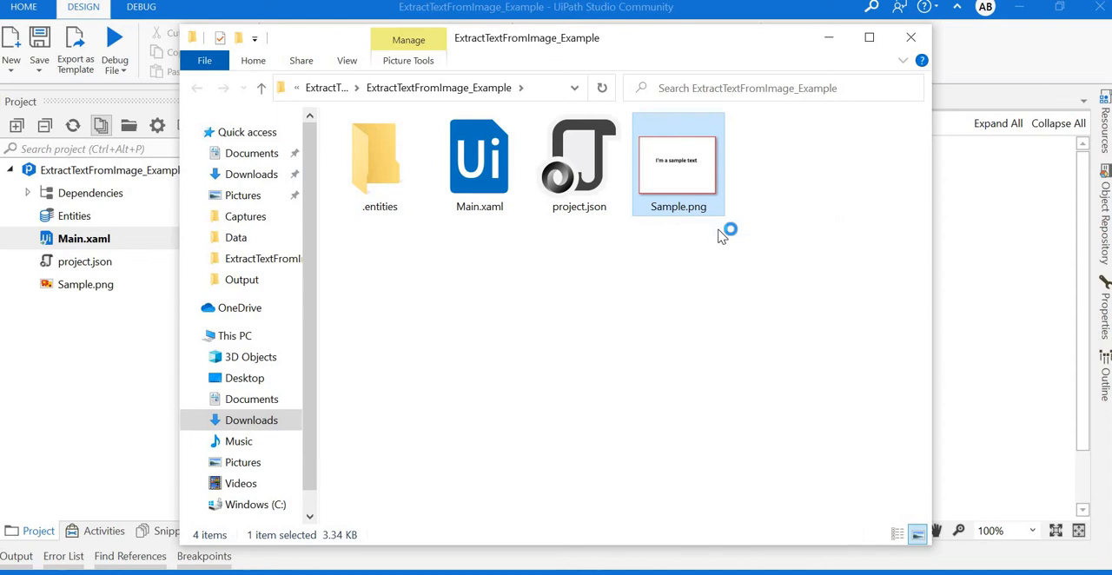
pyautogui.doubleClick(678, 162)
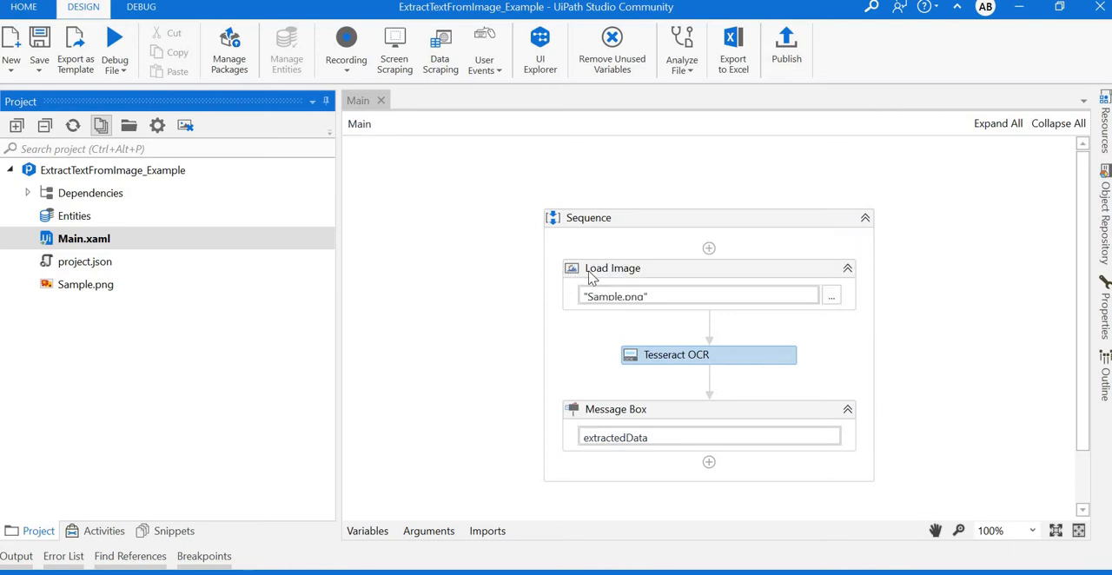
pyautogui.moveTo(612, 267)
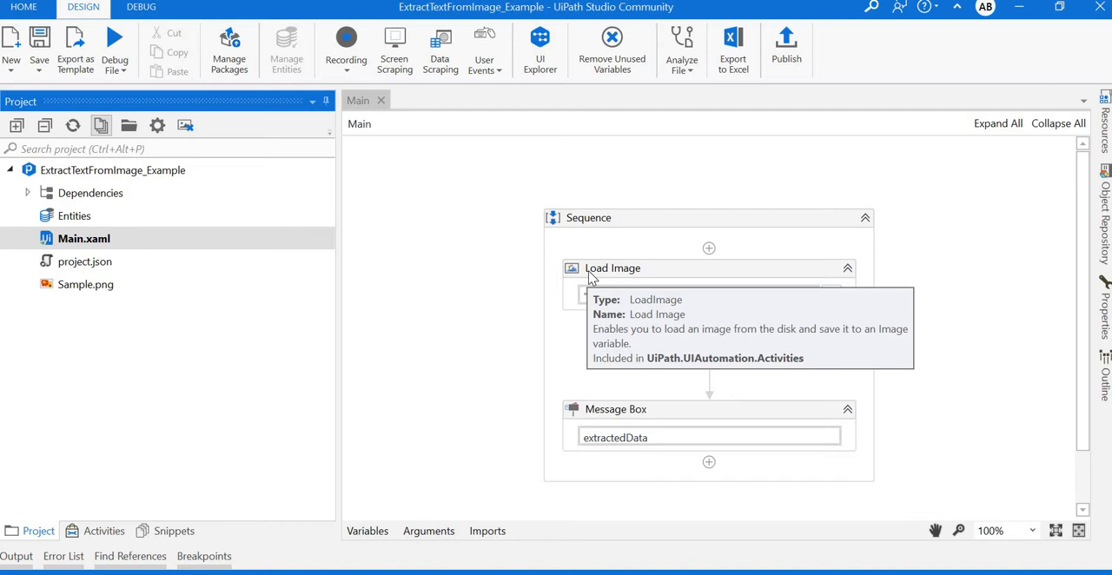
pyautogui.moveTo(660, 278)
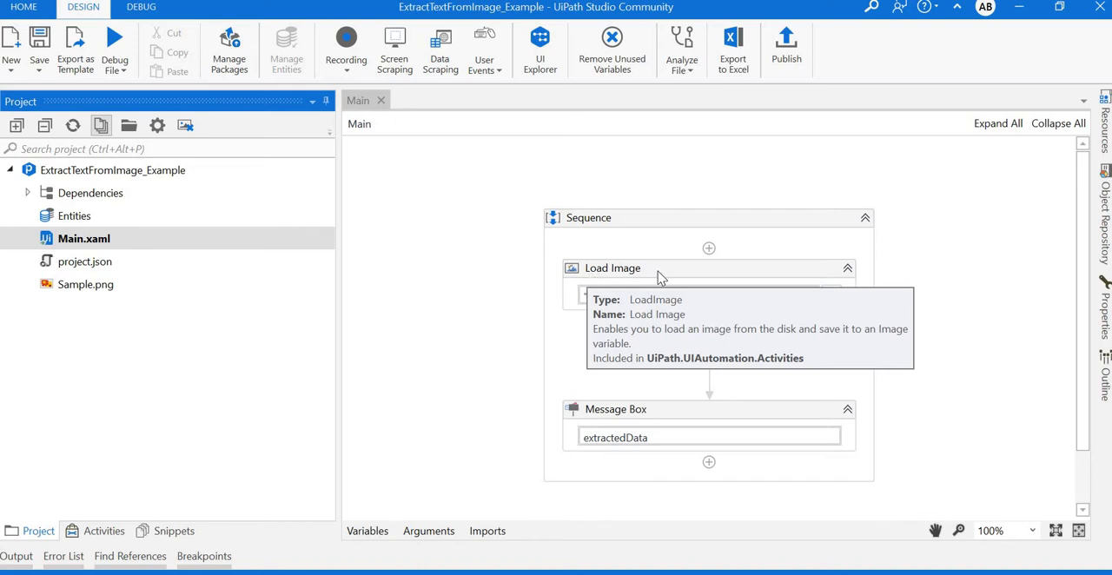
# Step: Inspect the Load Image activity's properties in the Properties panel
pyautogui.click(676, 355)
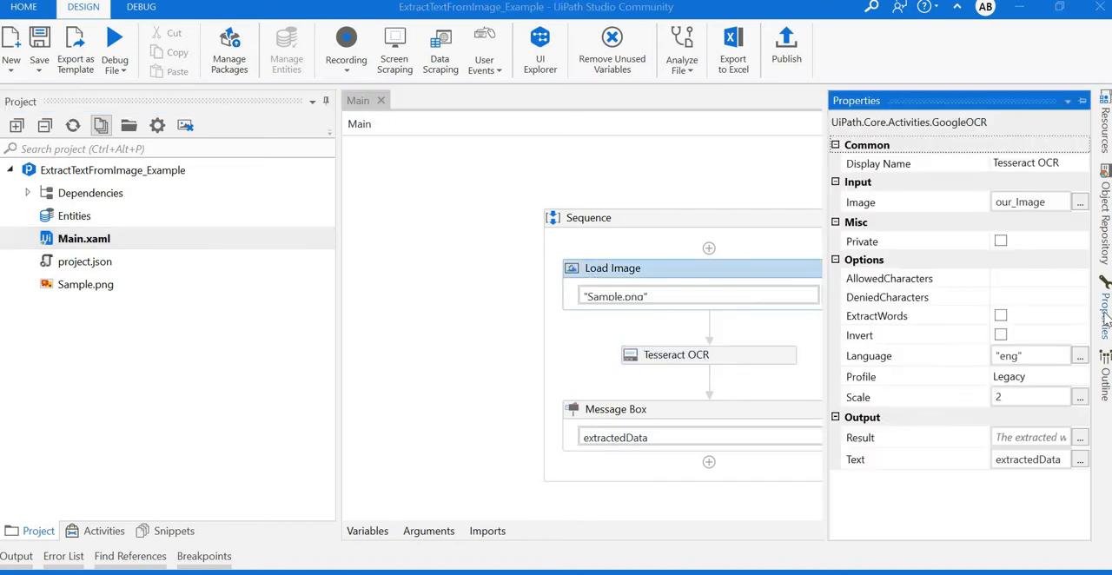
pyautogui.click(612, 268)
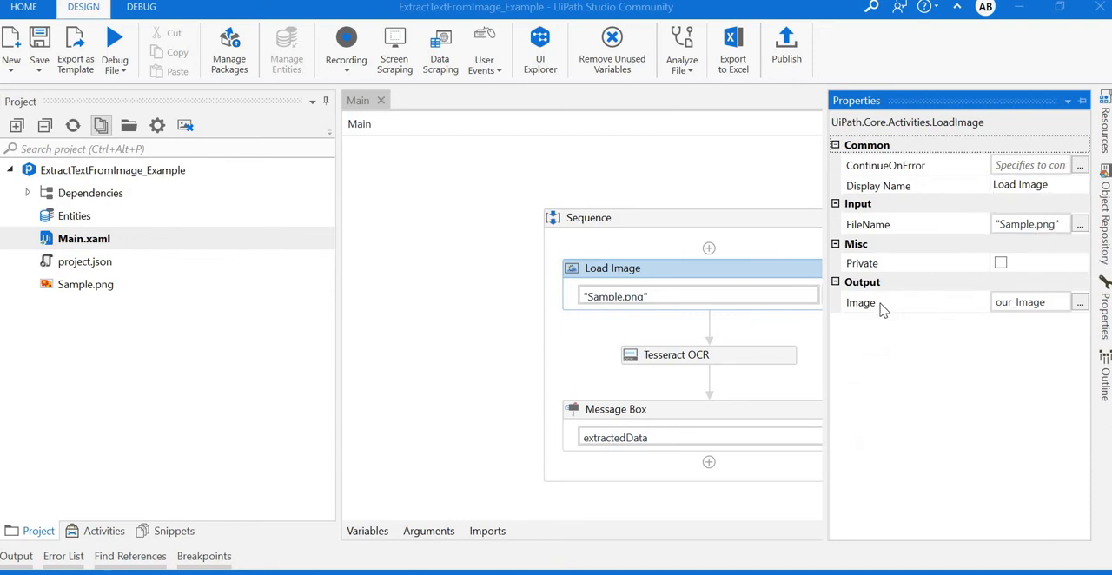
pyautogui.moveTo(922, 312)
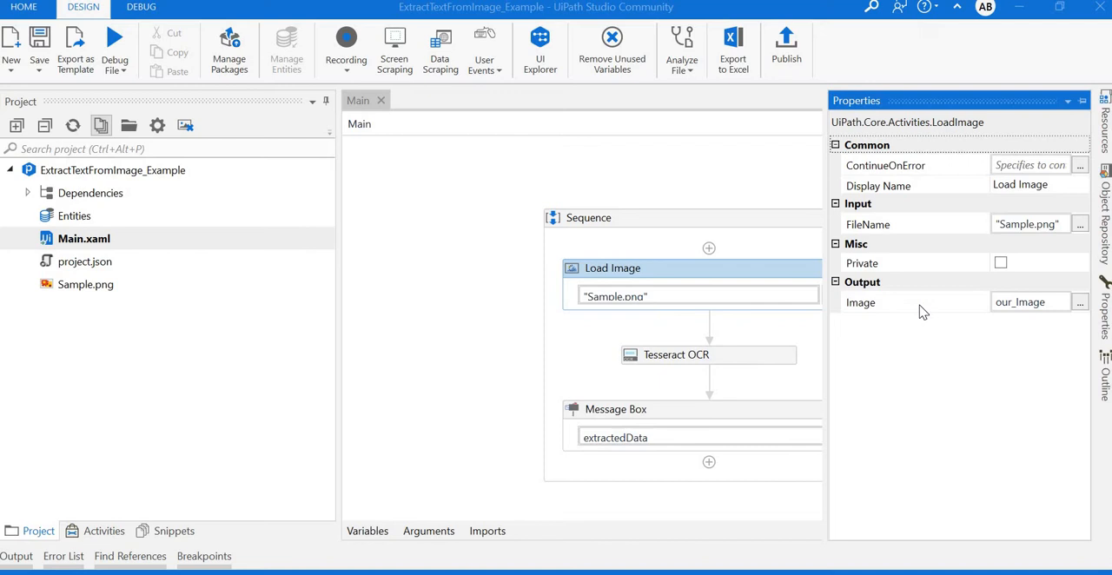
pyautogui.moveTo(387, 548)
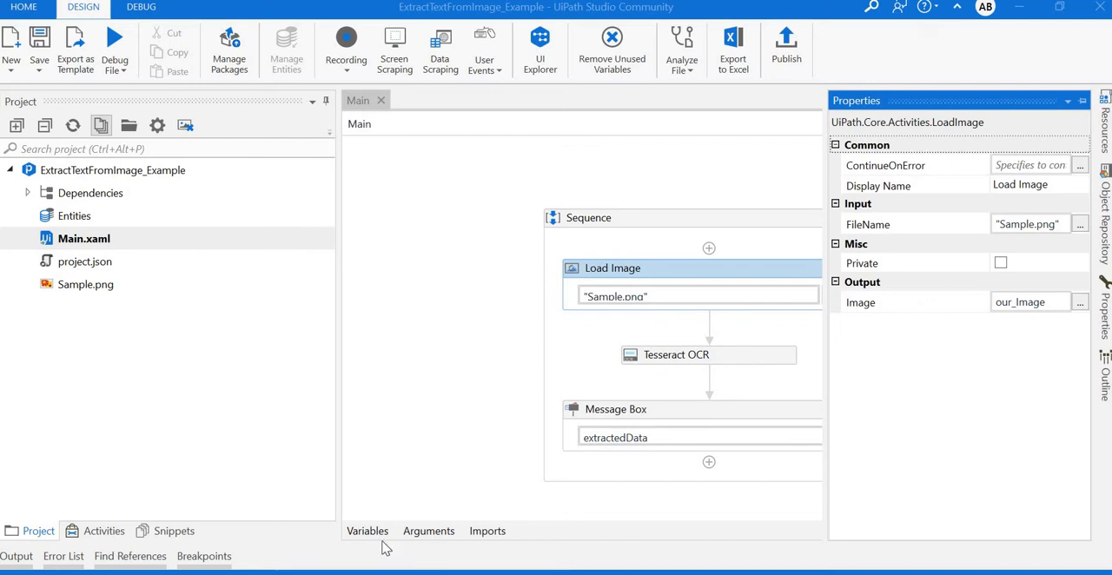
pyautogui.click(367, 530)
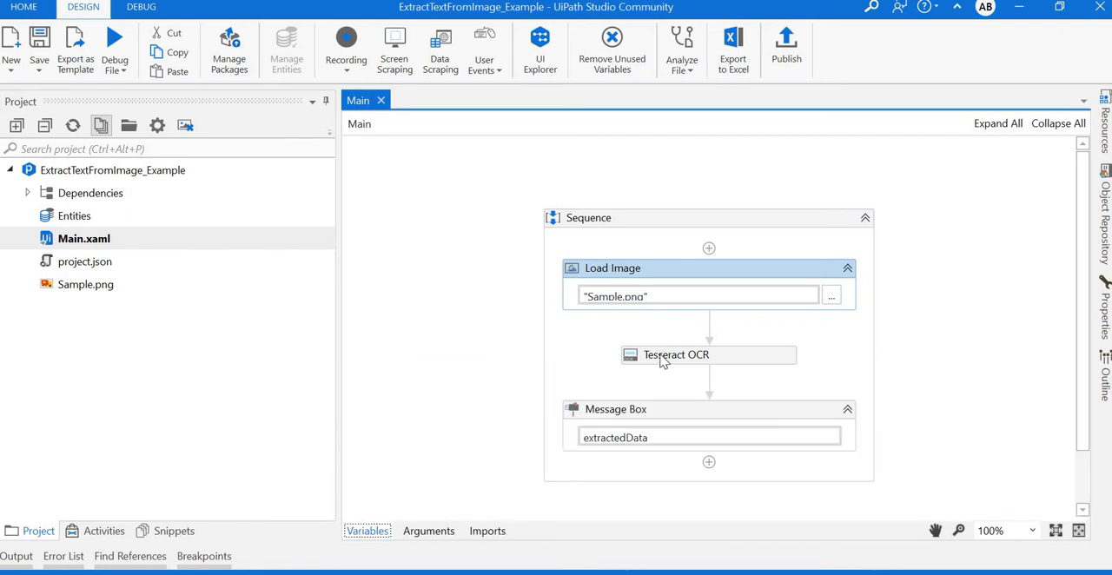
# Step: Inspect Tesseract OCR properties: image our_Image, text output extractedData
pyautogui.click(676, 355)
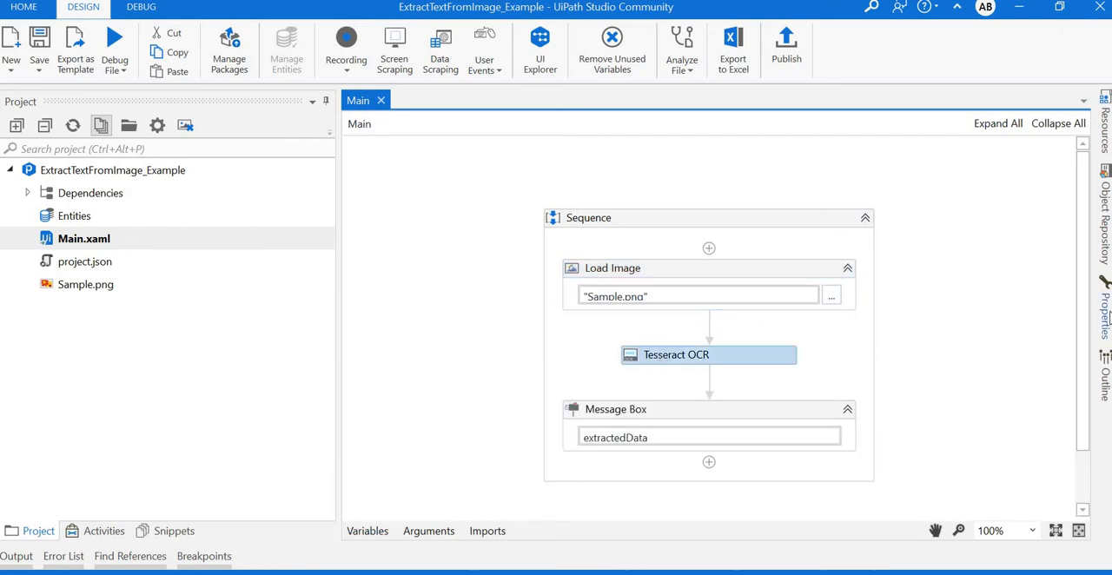
pyautogui.click(612, 267)
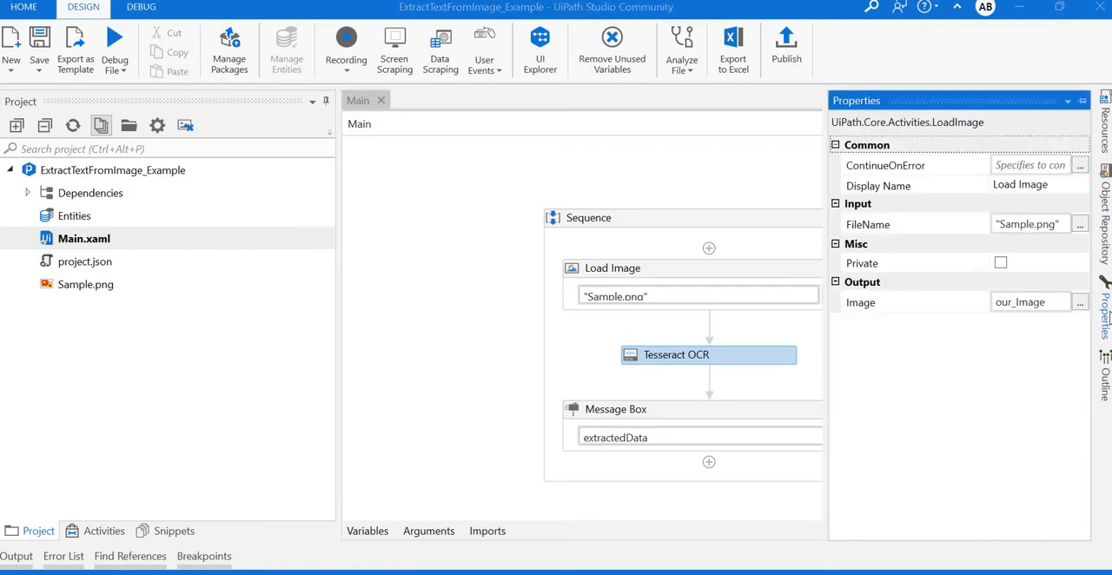
pyautogui.click(708, 354)
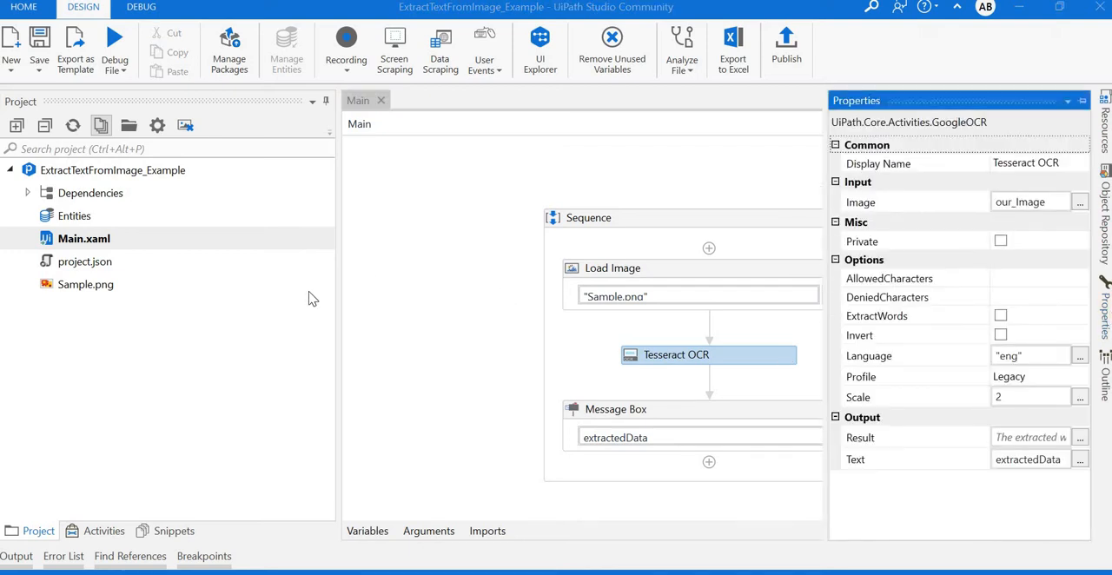
pyautogui.click(103, 531)
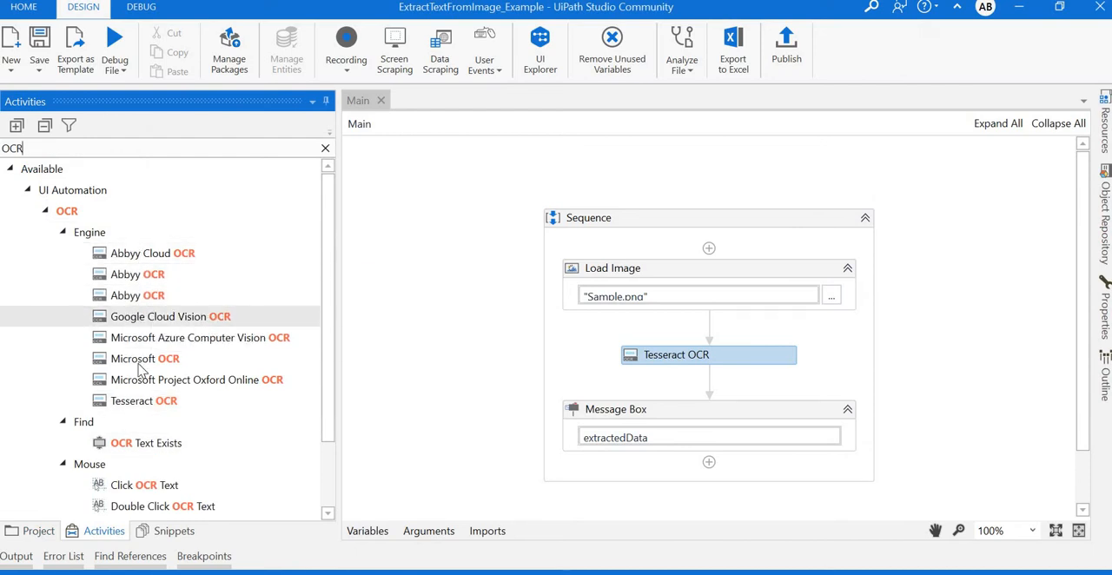
pyautogui.moveTo(388, 315)
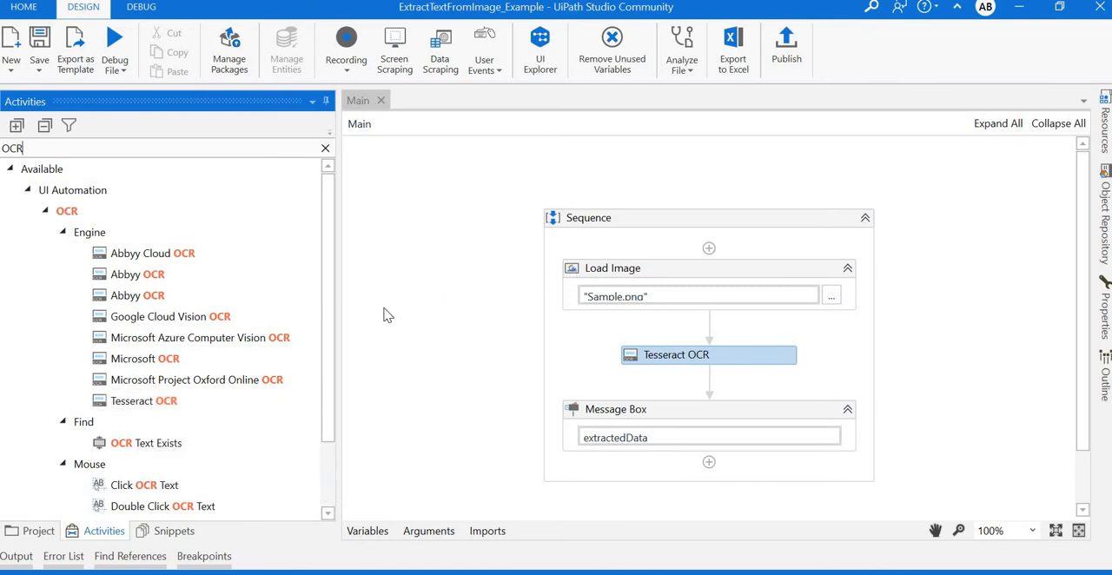
pyautogui.moveTo(77, 534)
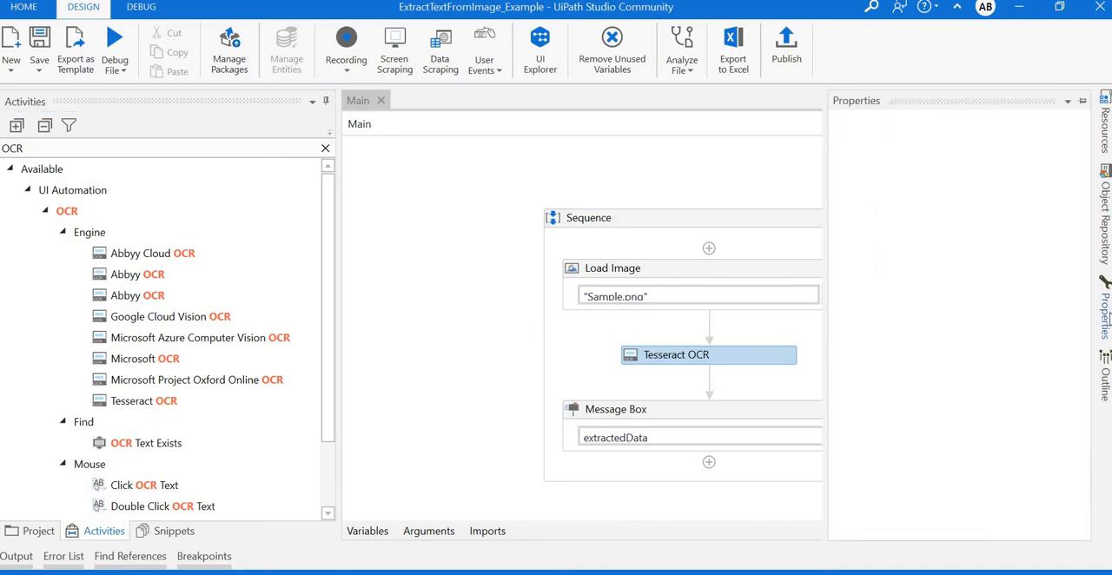
# Step: Review Tesseract OCR settings: image our_Image, language eng, scale 2, output extractedData
pyautogui.click(707, 354)
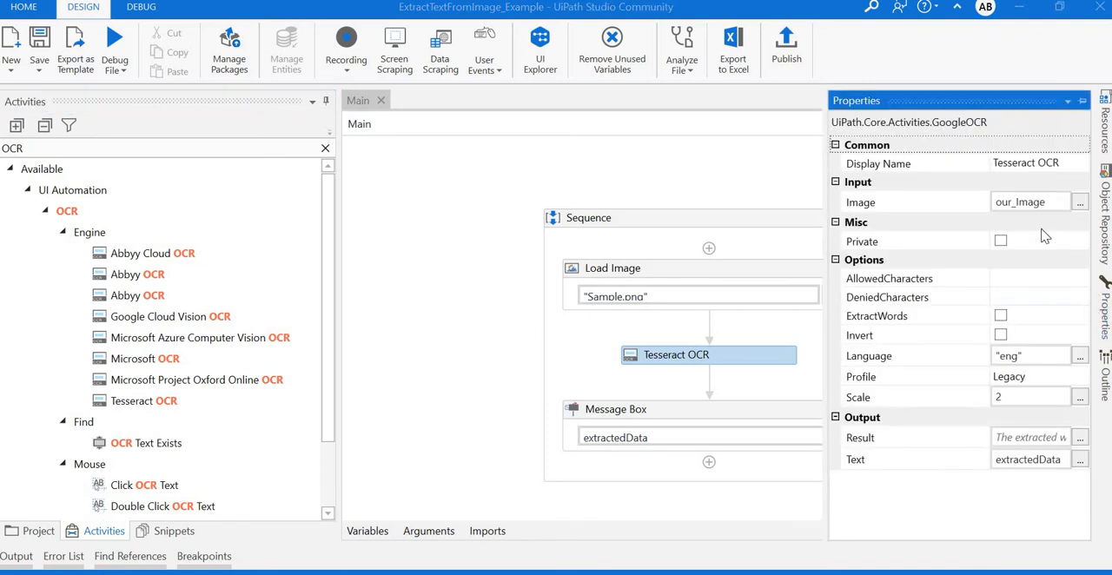
pyautogui.moveTo(1005, 313)
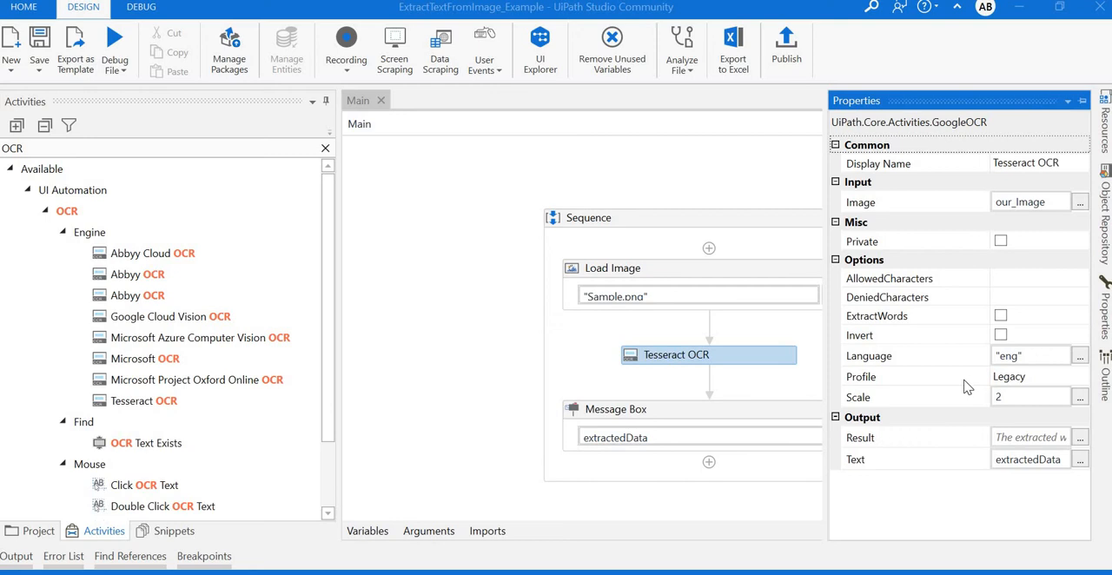
pyautogui.moveTo(961, 404)
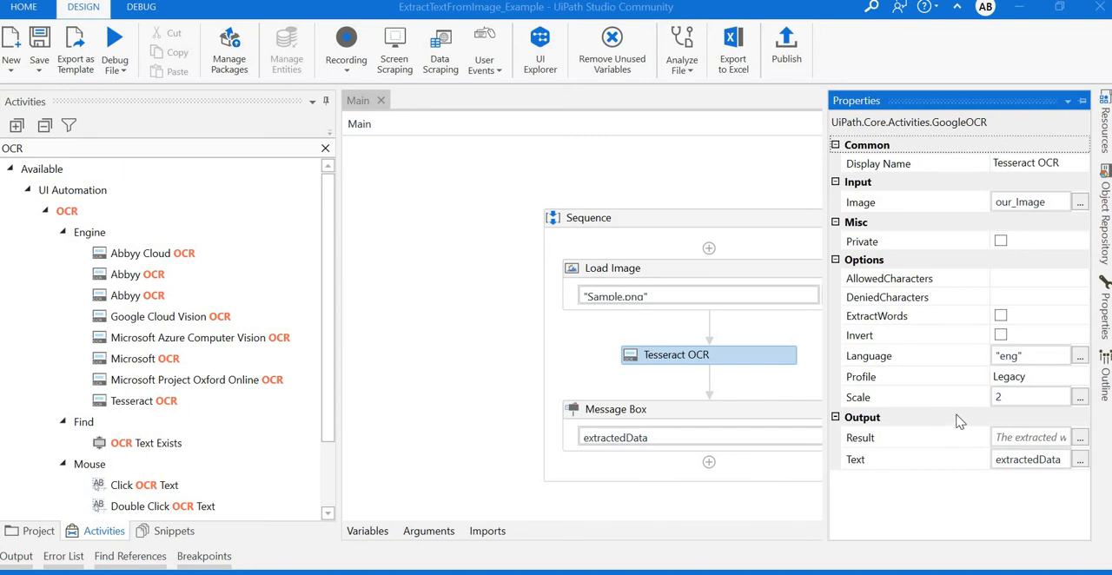
pyautogui.moveTo(925, 469)
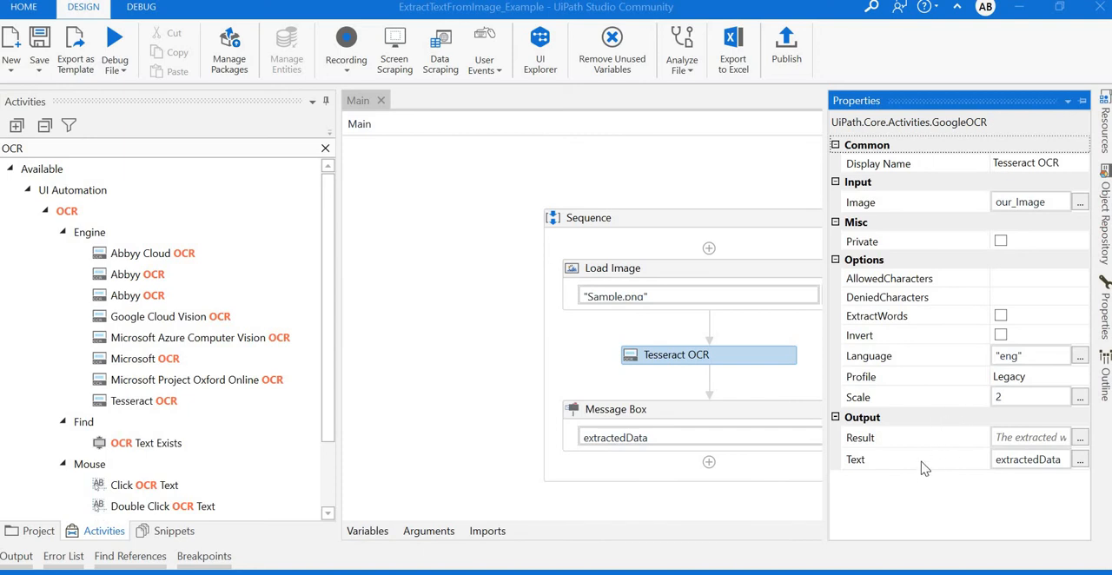
pyautogui.moveTo(1013, 469)
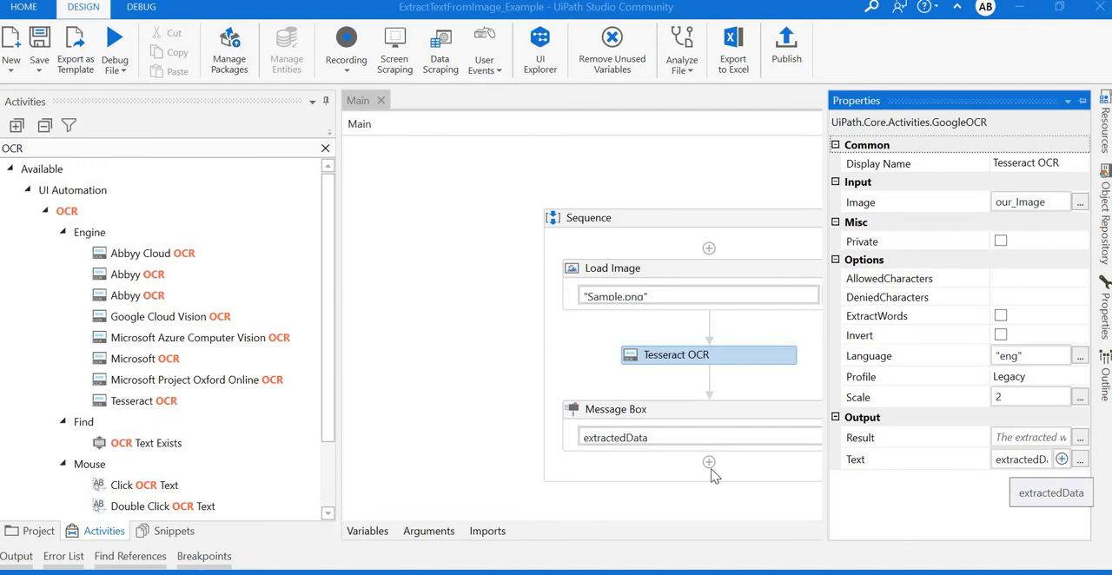
pyautogui.click(366, 531)
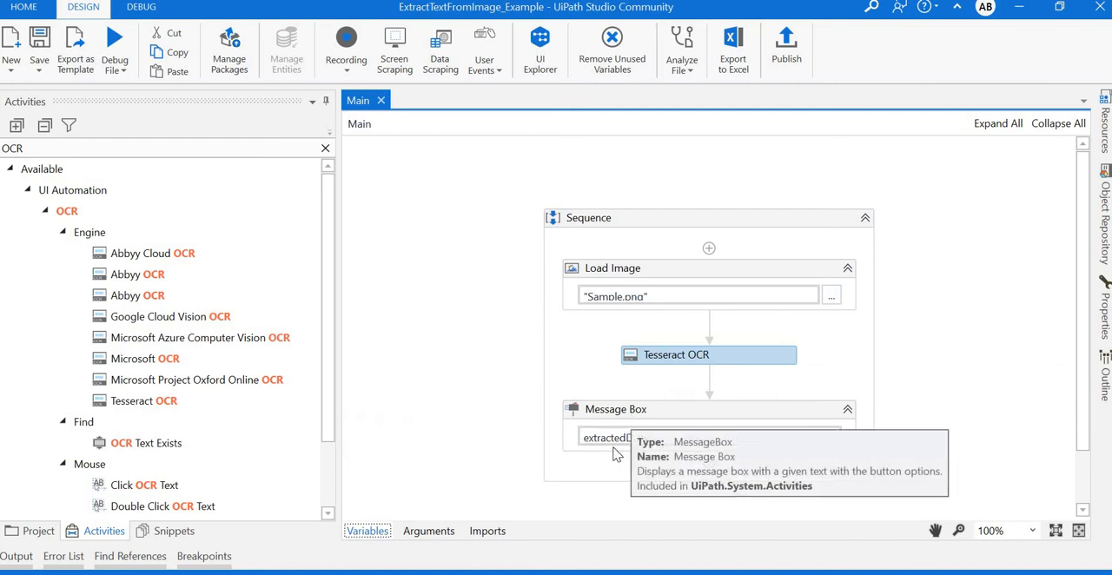
pyautogui.moveTo(268, 153)
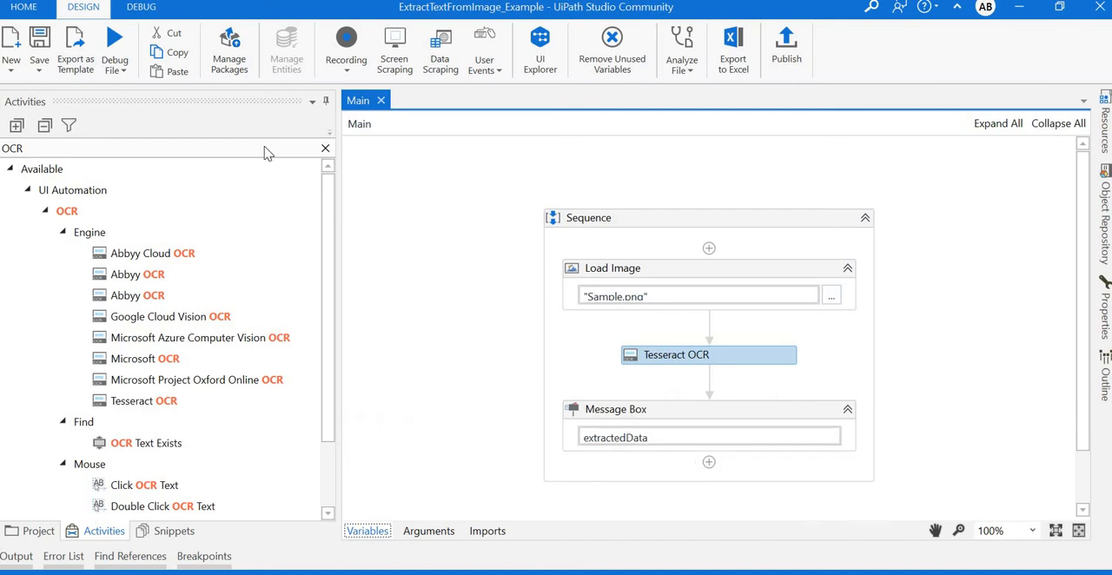
pyautogui.moveTo(115, 43)
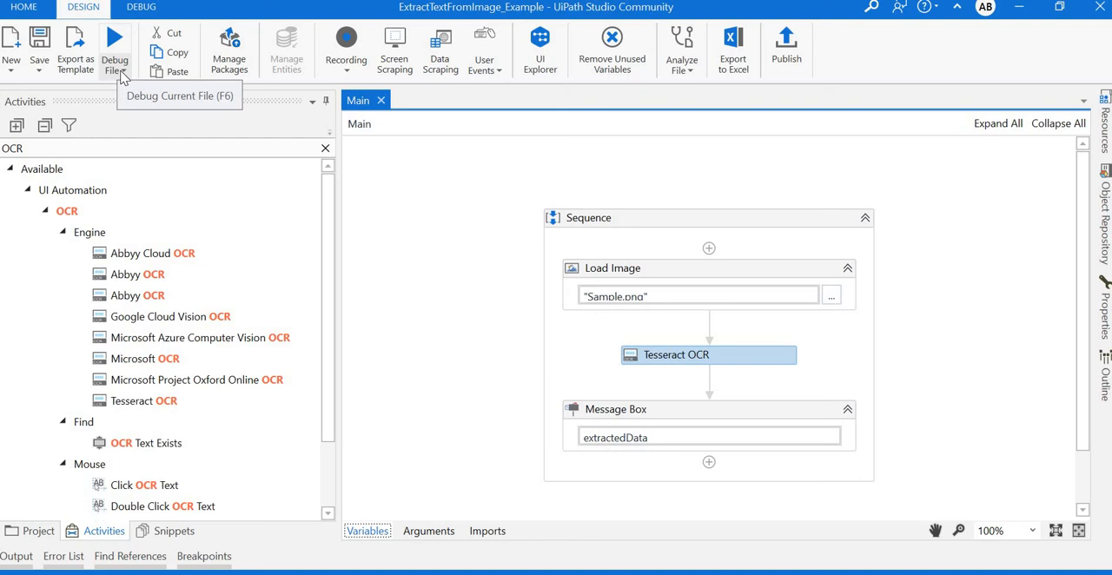
# Step: Debug the Main workflow with Debug File (F6)
pyautogui.click(115, 44)
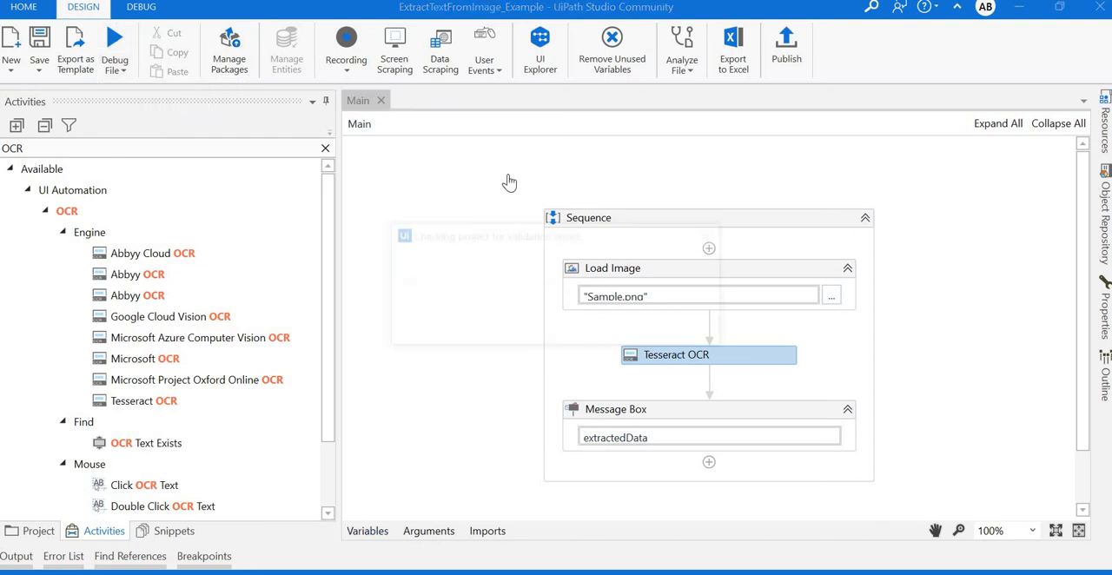